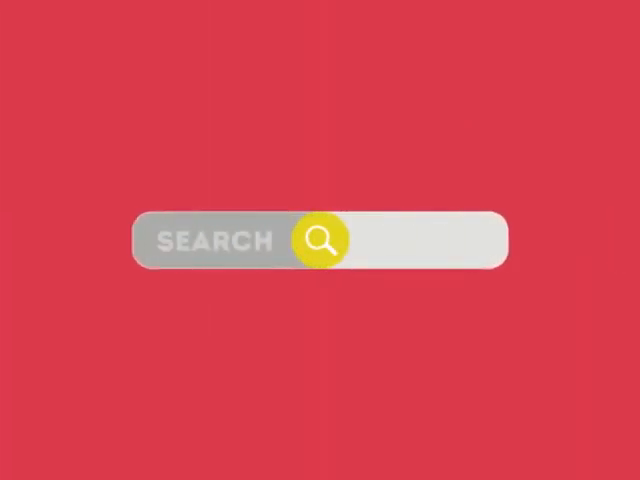
pyautogui.click(320, 242)
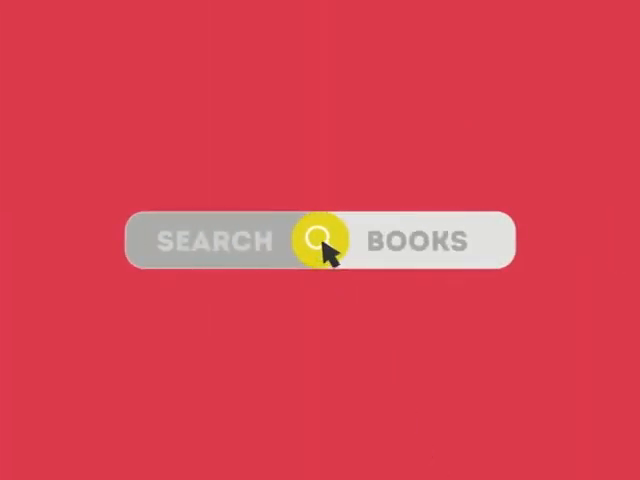
pyautogui.click(320, 243)
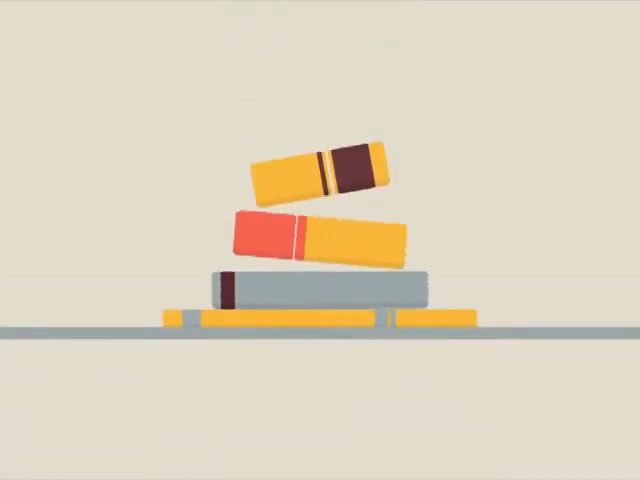